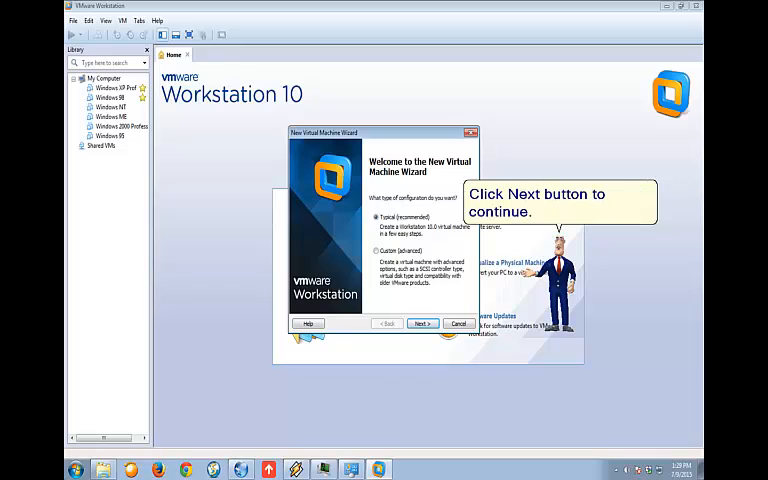
# - Create a Typical VM for a later Windows XP Professional install, named Windows XP, 40 GB single-file disk
pyautogui.click(421, 323)
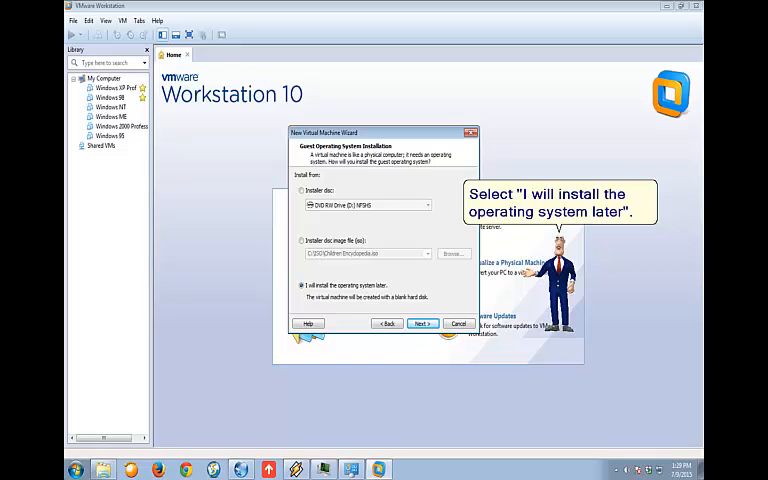
pyautogui.click(421, 323)
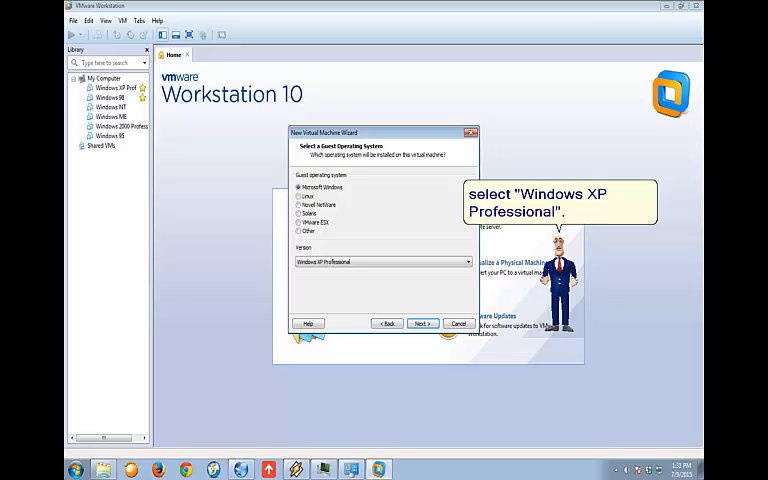
pyautogui.click(422, 323)
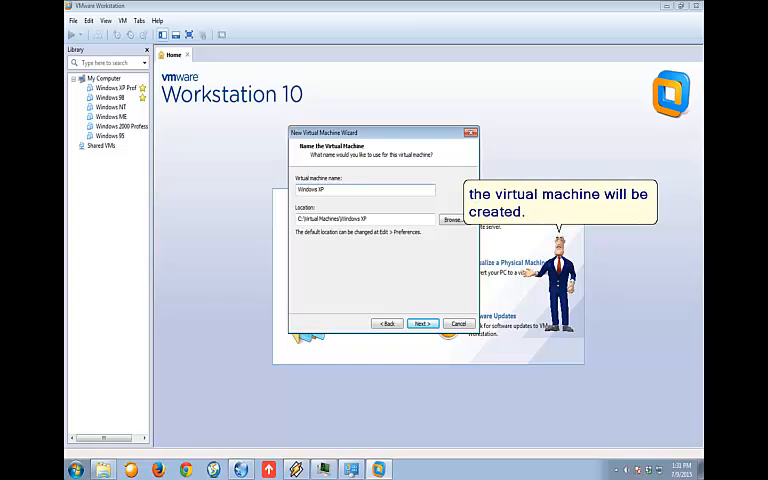
pyautogui.click(421, 323)
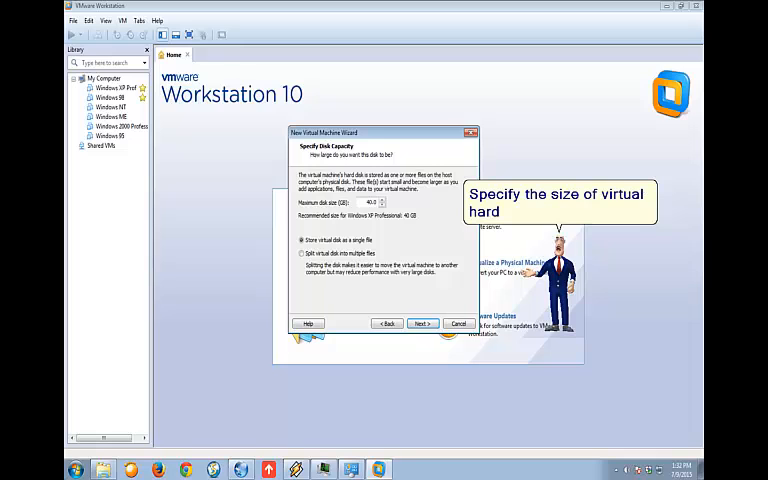
pyautogui.click(421, 323)
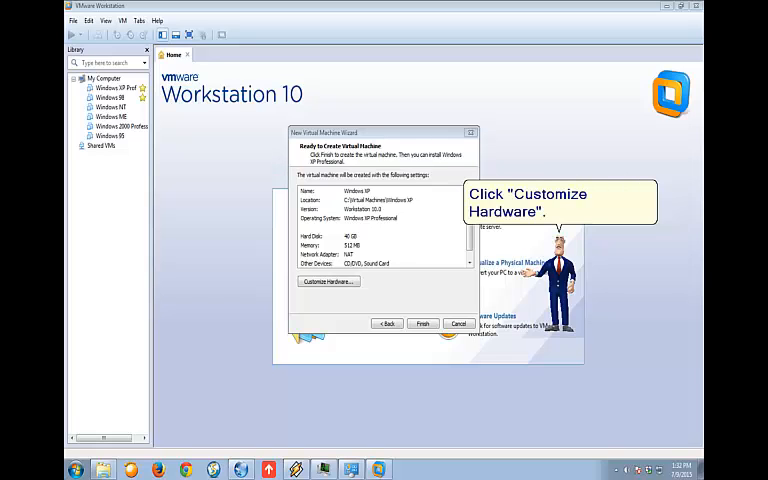
# - Point the new VM's CD/DVD drive at the Windows XP ISO image file
pyautogui.click(328, 281)
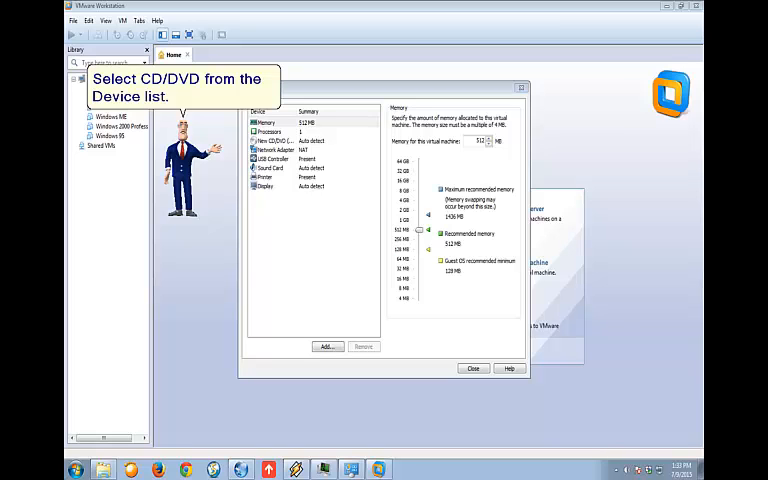
pyautogui.click(275, 140)
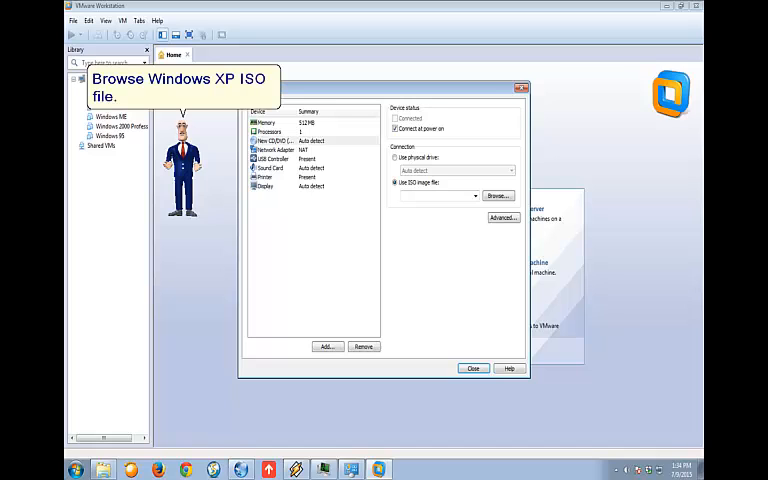
pyautogui.click(498, 195)
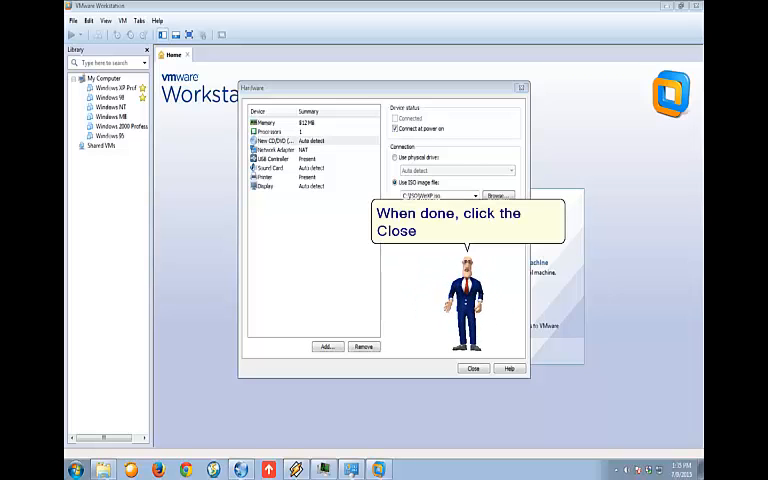
pyautogui.click(472, 368)
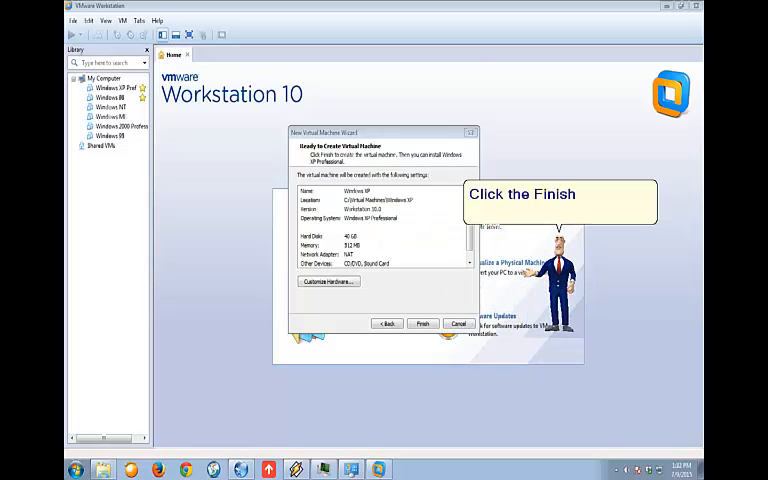
# - Finish the wizard and power on the Windows XP virtual machine
pyautogui.click(422, 323)
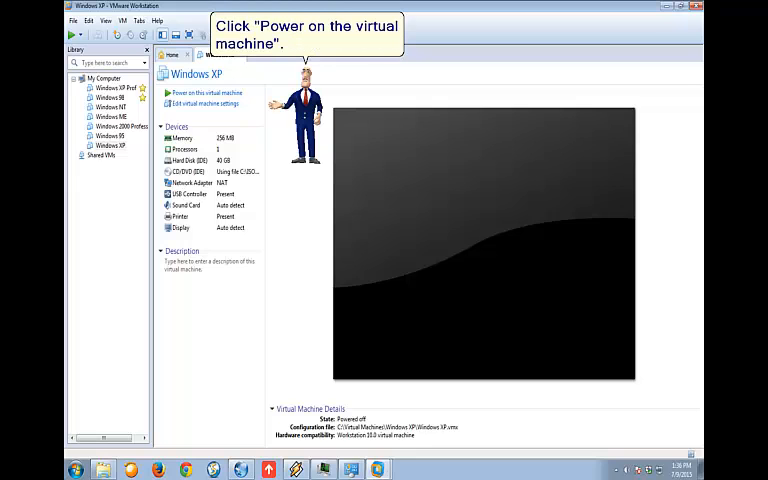
pyautogui.click(201, 92)
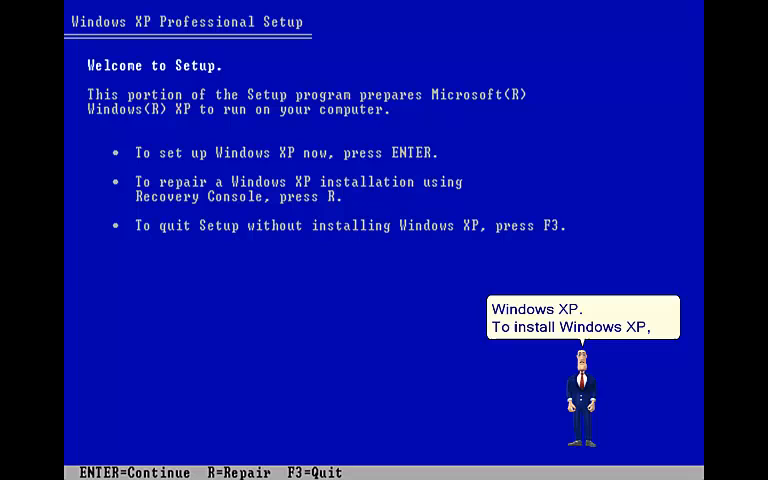
# - Start Windows XP Setup, accept the license with F8, and format the partition as NTFS
pyautogui.press('enter')
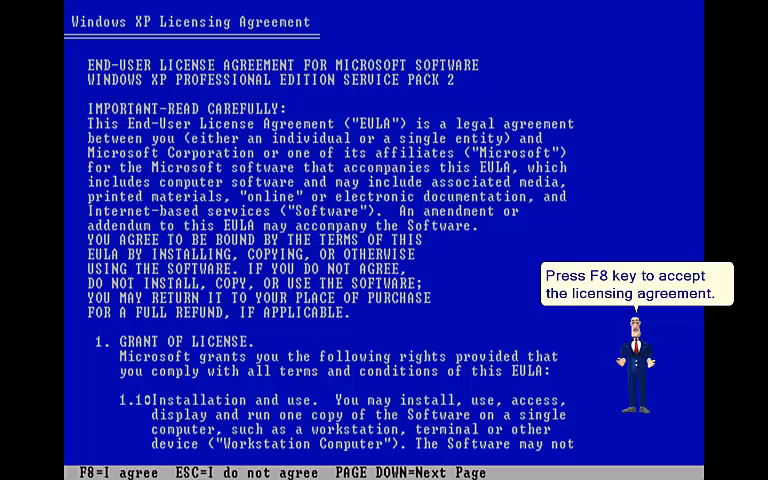
pyautogui.press('f8')
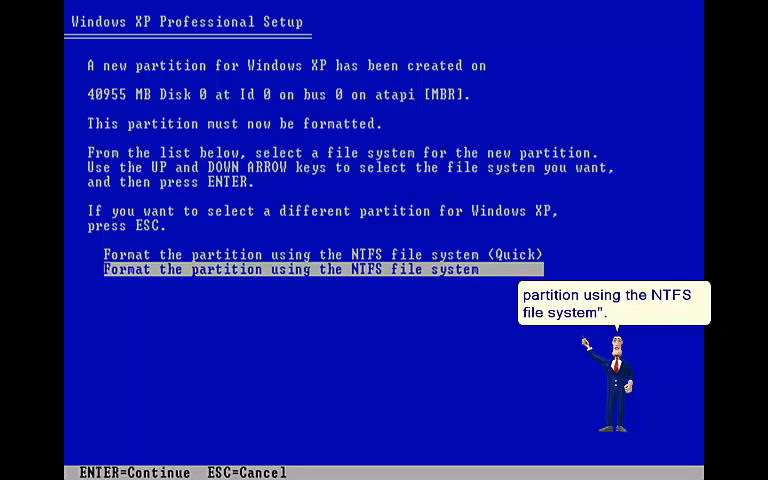
pyautogui.press('enter')
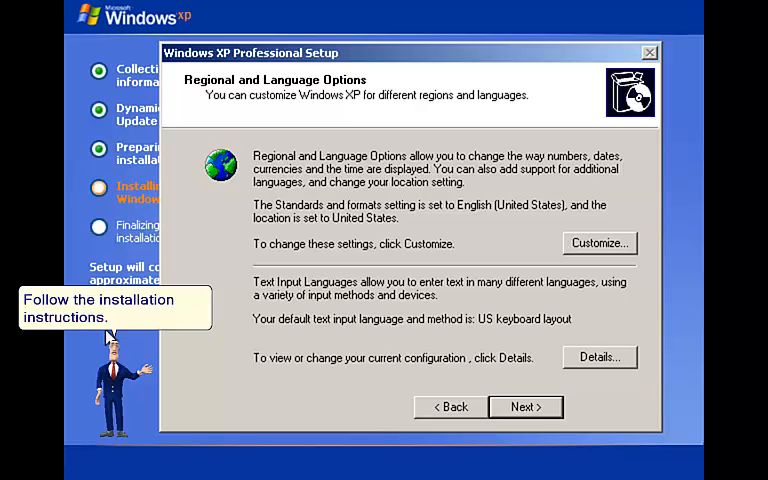
# - Keep default regional and language settings and continue past the product key page
pyautogui.click(524, 407)
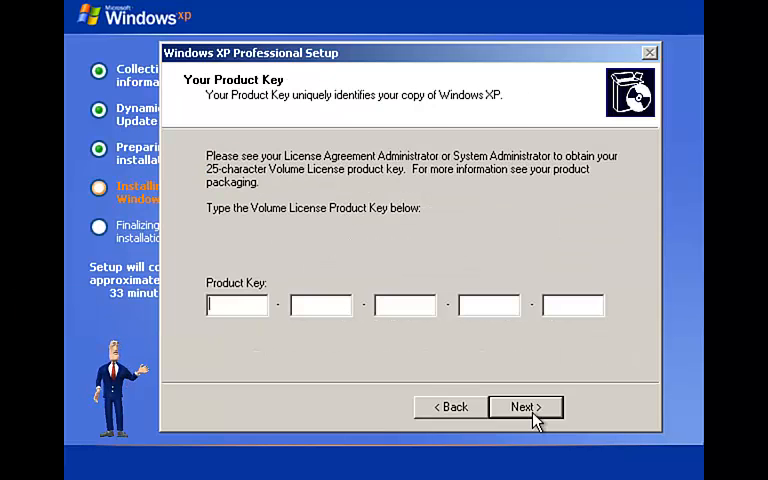
pyautogui.click(524, 407)
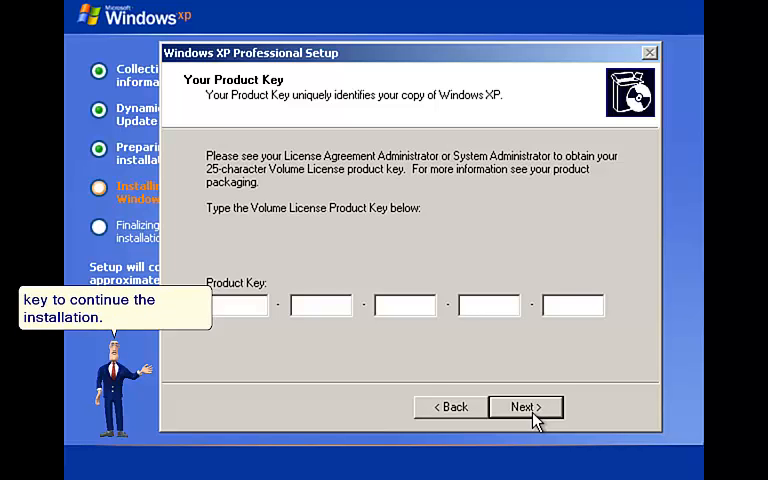
pyautogui.click(524, 407)
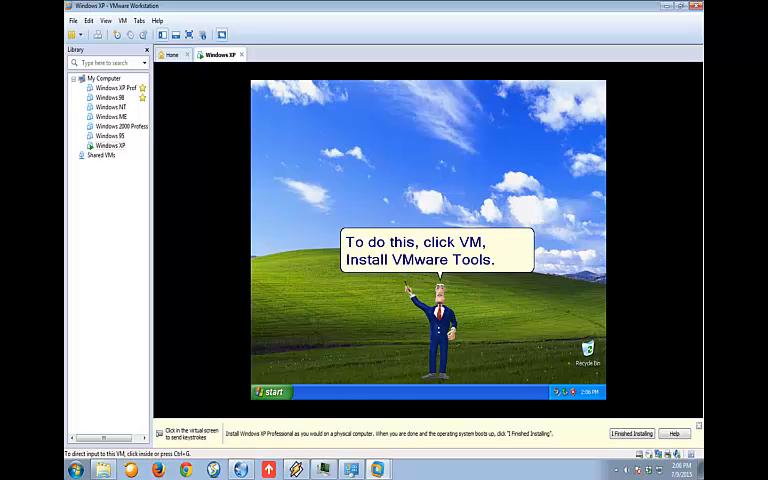
# - Choose VM > Install VMware Tools on the Windows XP desktop
pyautogui.click(121, 19)
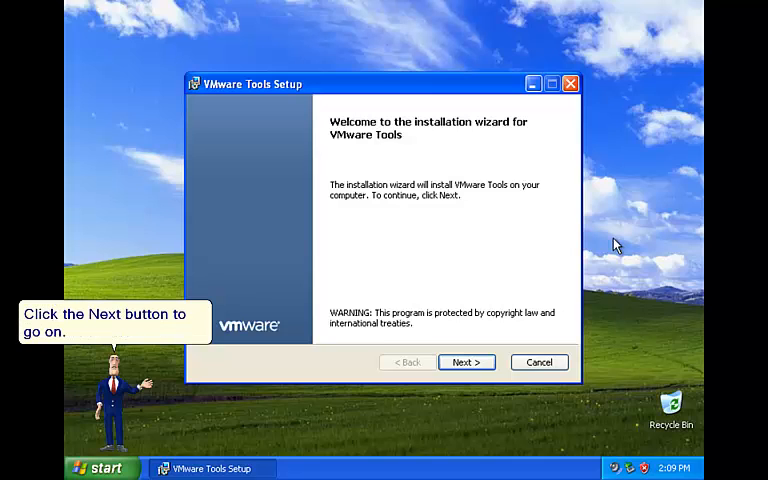
# - Install VMware Tools with the Typical setup, then restart the guest
pyautogui.click(466, 362)
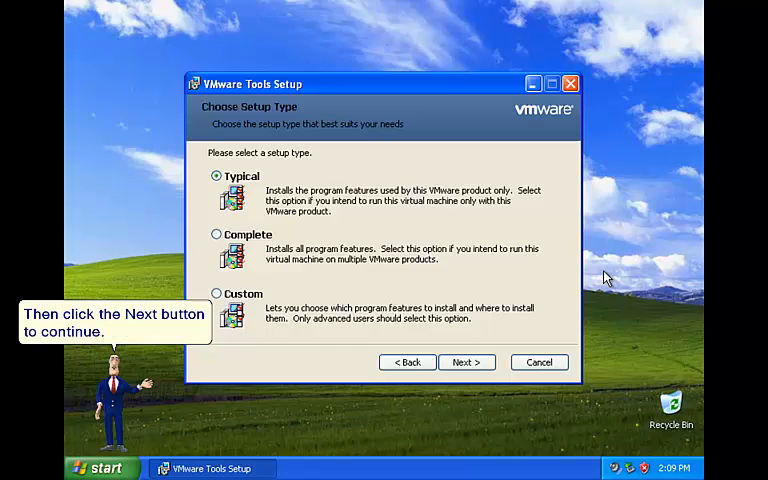
pyautogui.click(466, 362)
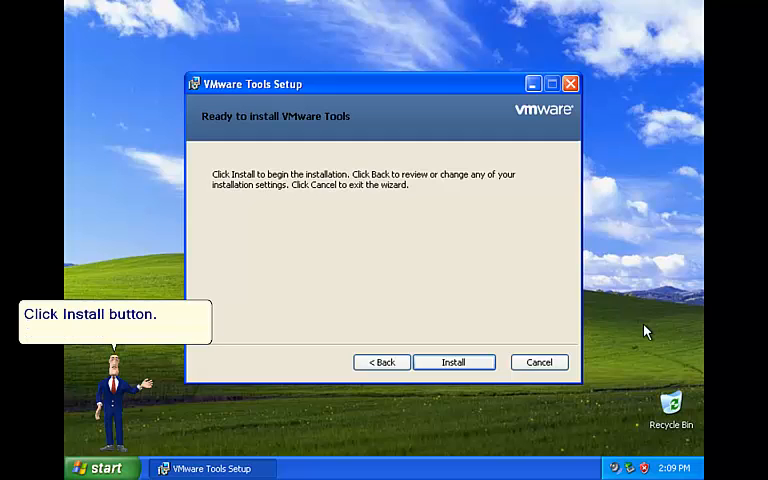
pyautogui.click(453, 362)
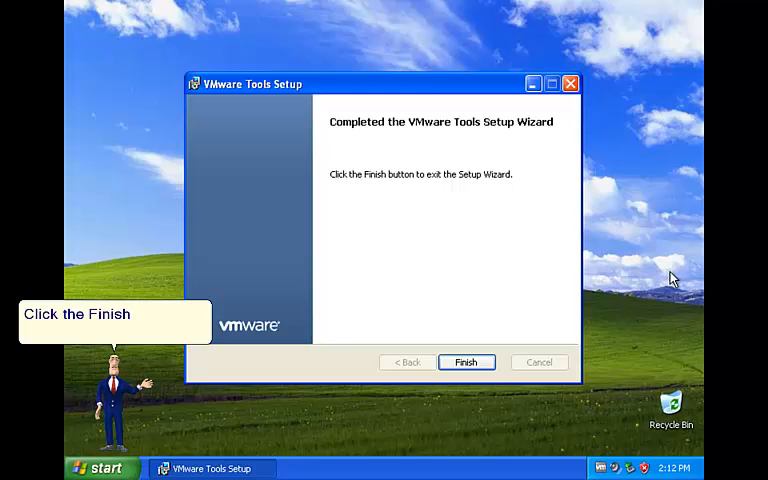
pyautogui.click(466, 362)
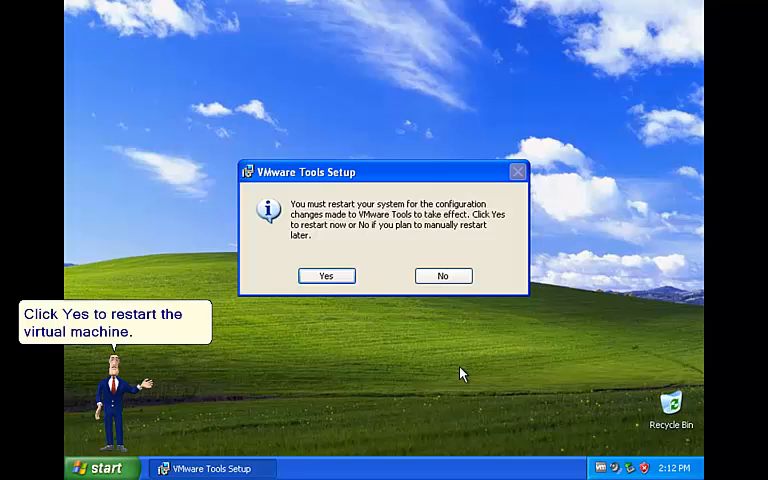
pyautogui.click(326, 275)
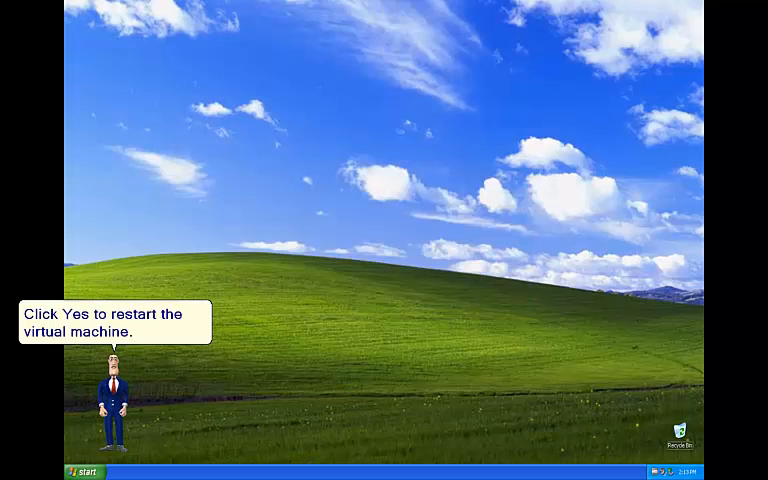